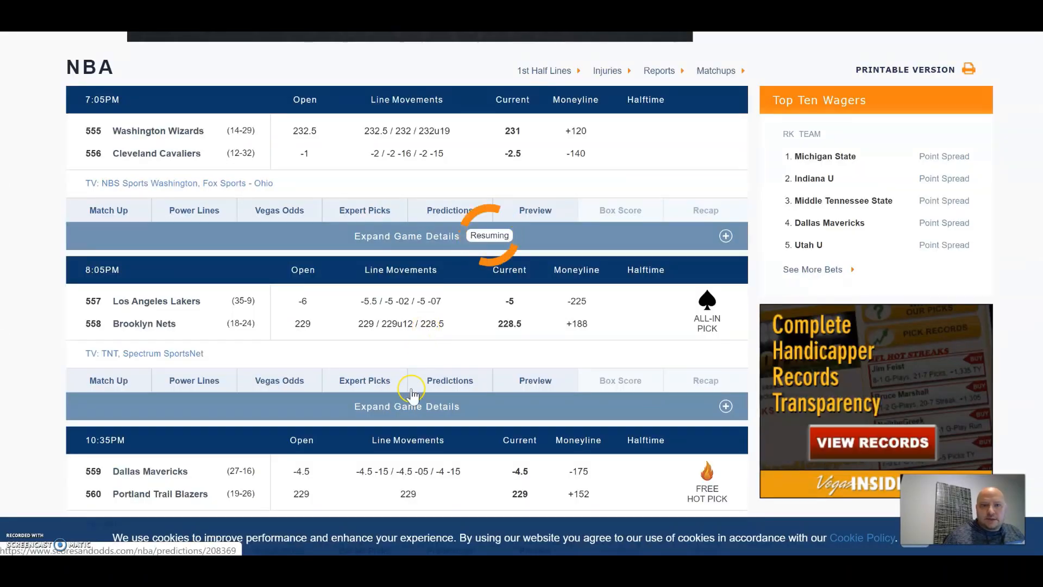
scroll(down, 3)
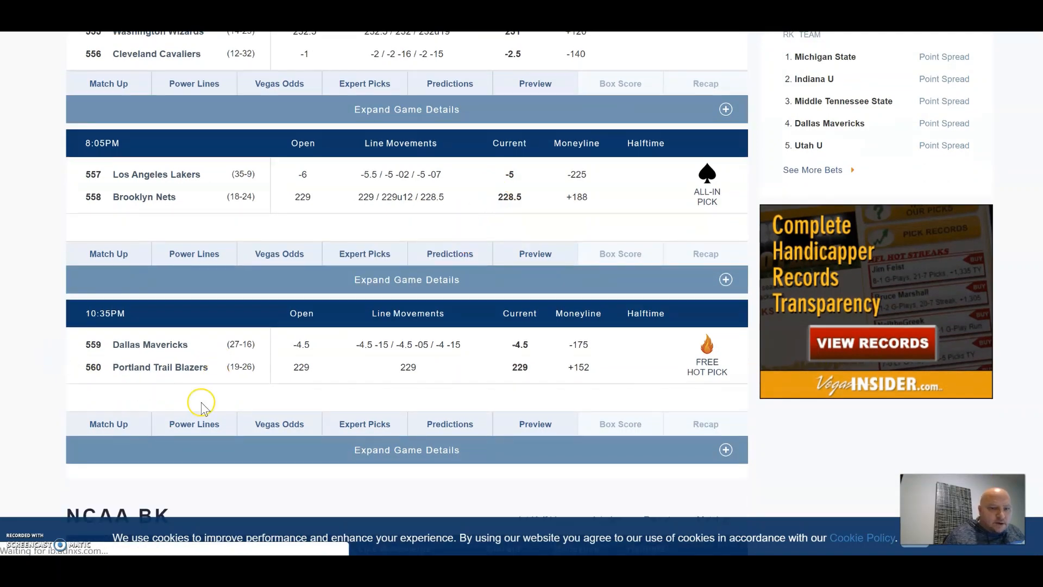
mouse_move(272, 383)
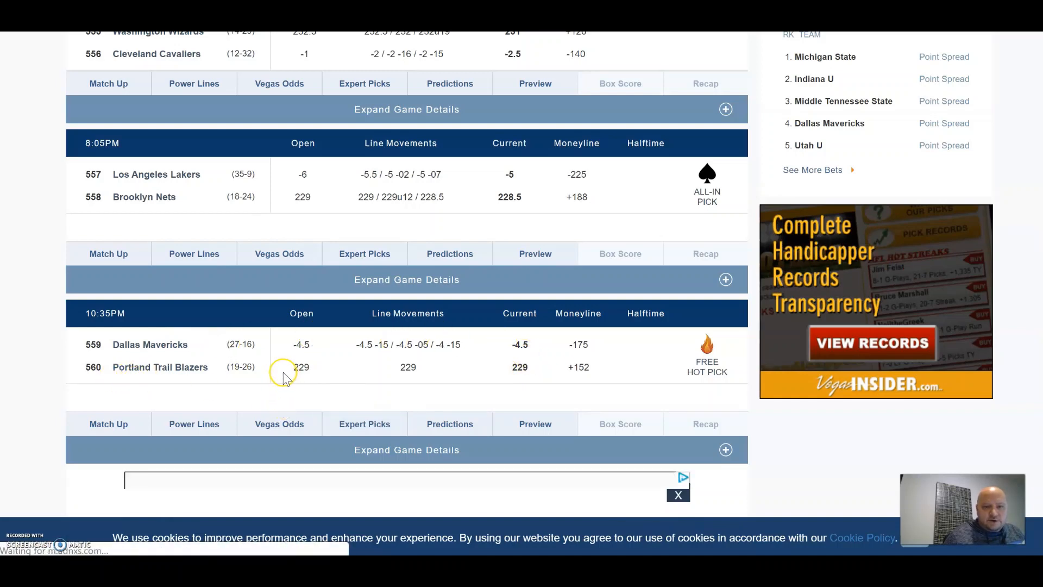
mouse_move(533, 415)
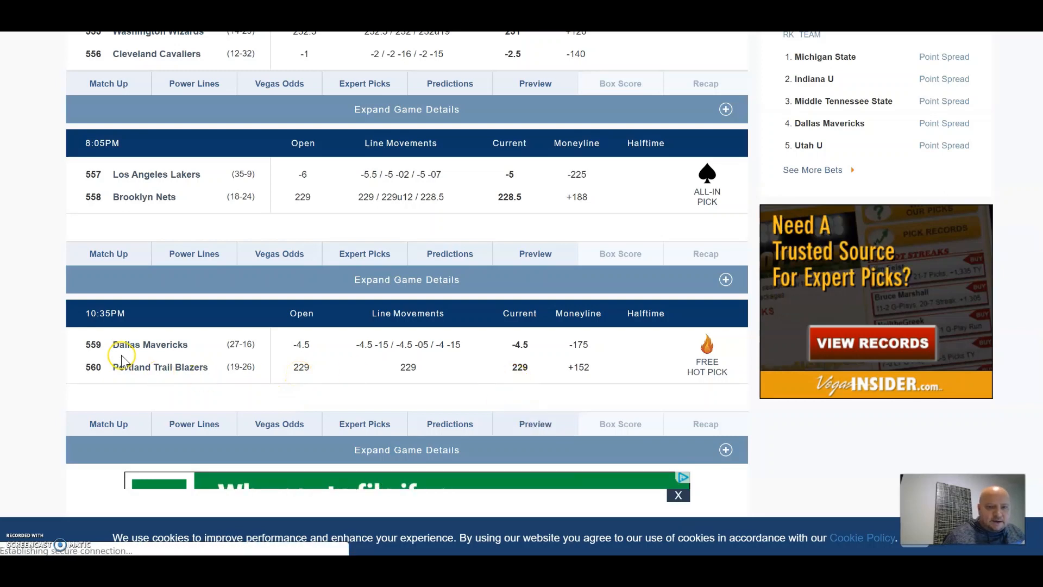
mouse_move(257, 354)
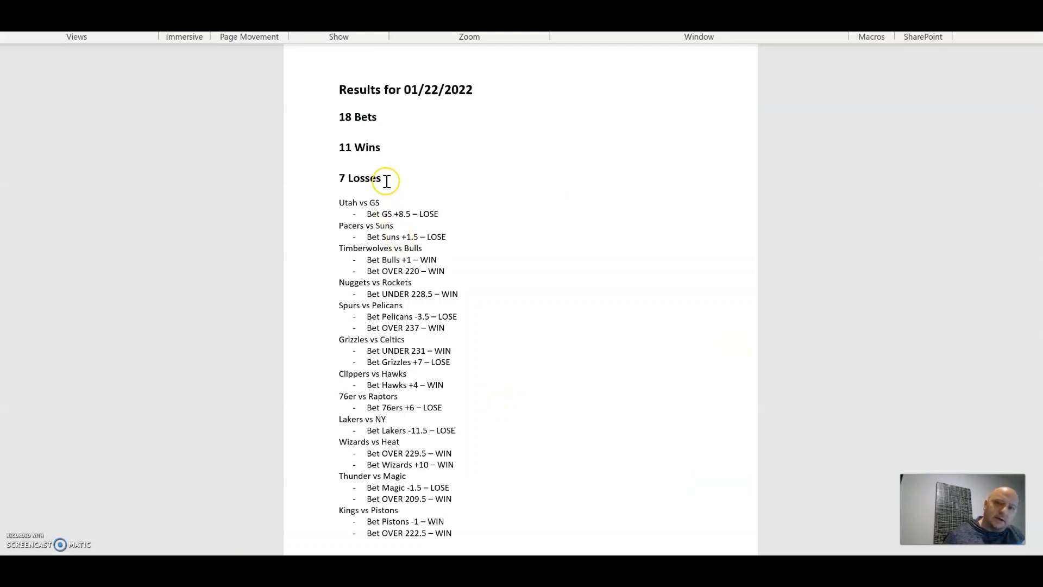
mouse_move(365, 150)
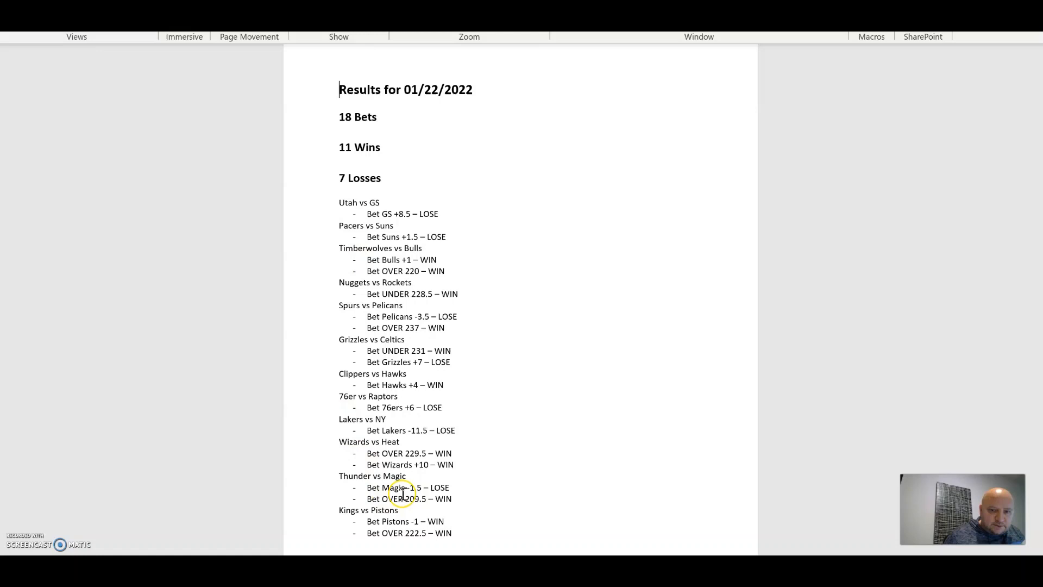
mouse_move(418, 267)
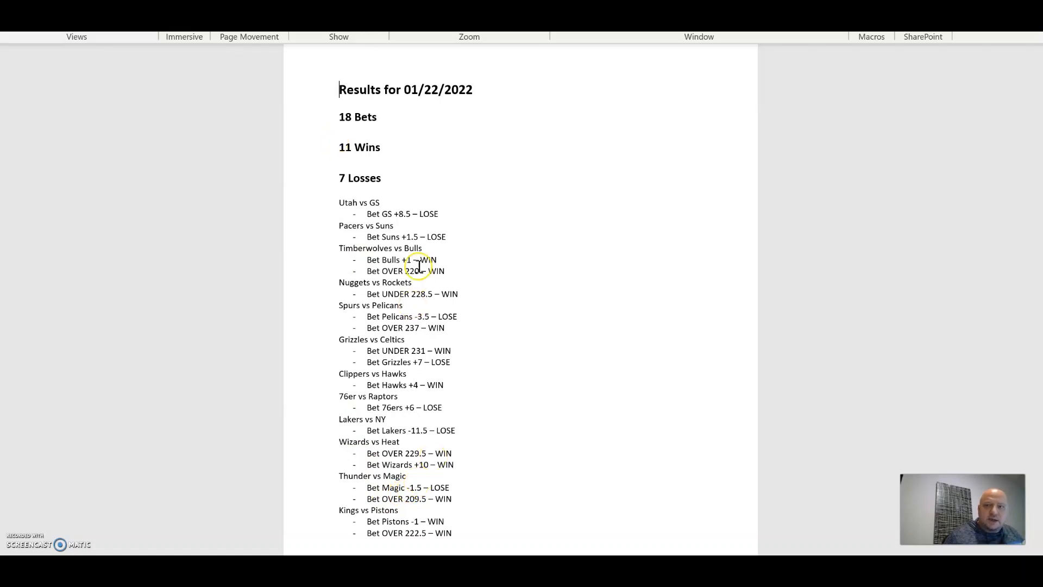
mouse_move(600, 530)
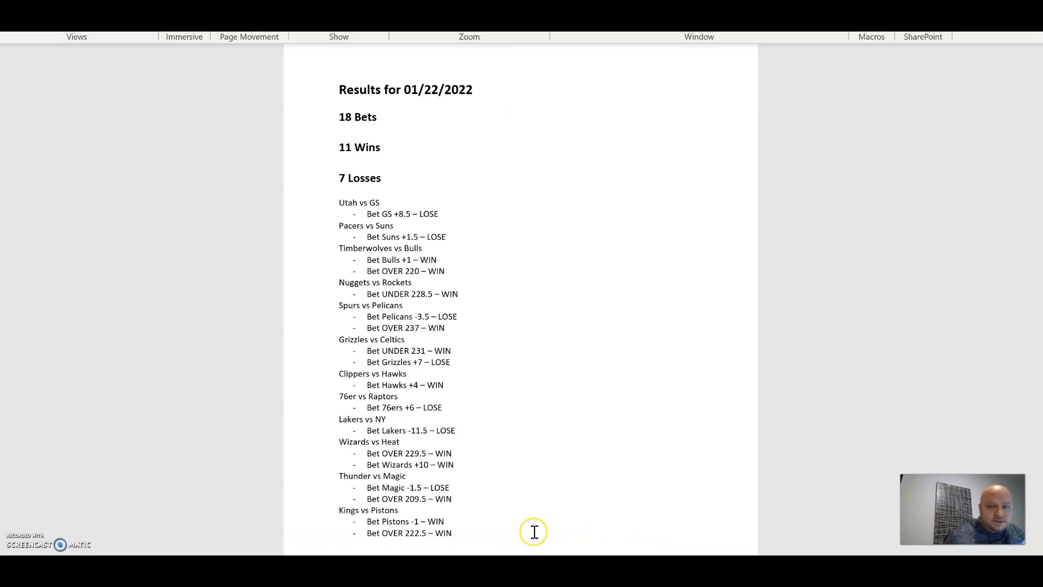
mouse_move(439, 531)
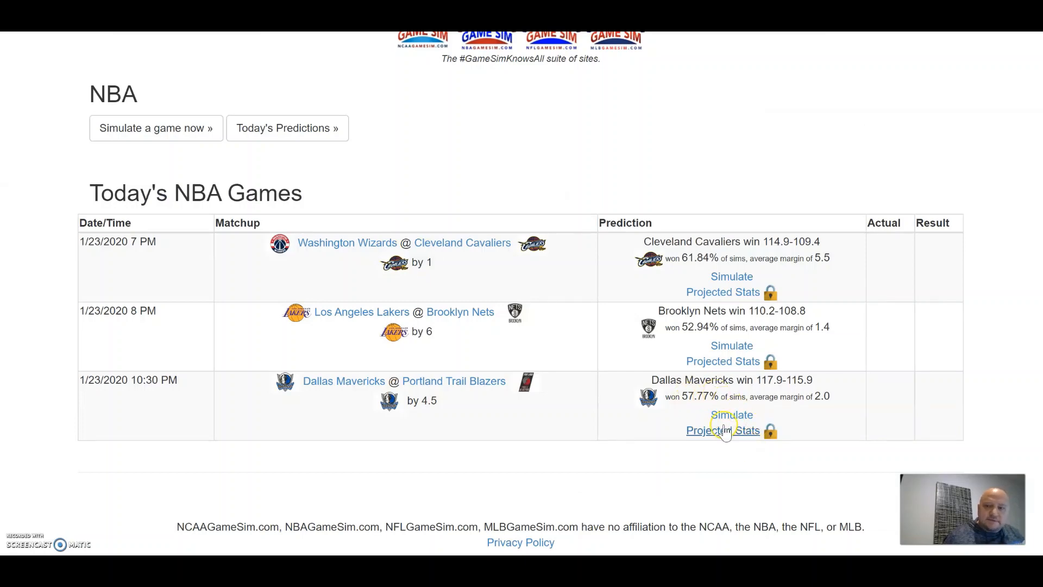
mouse_move(697, 409)
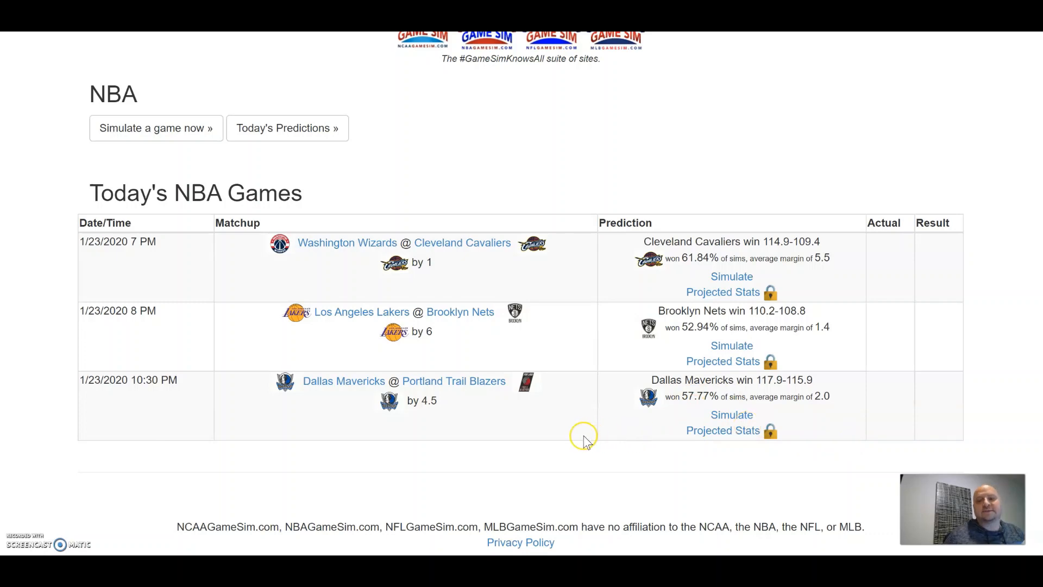
mouse_move(750, 395)
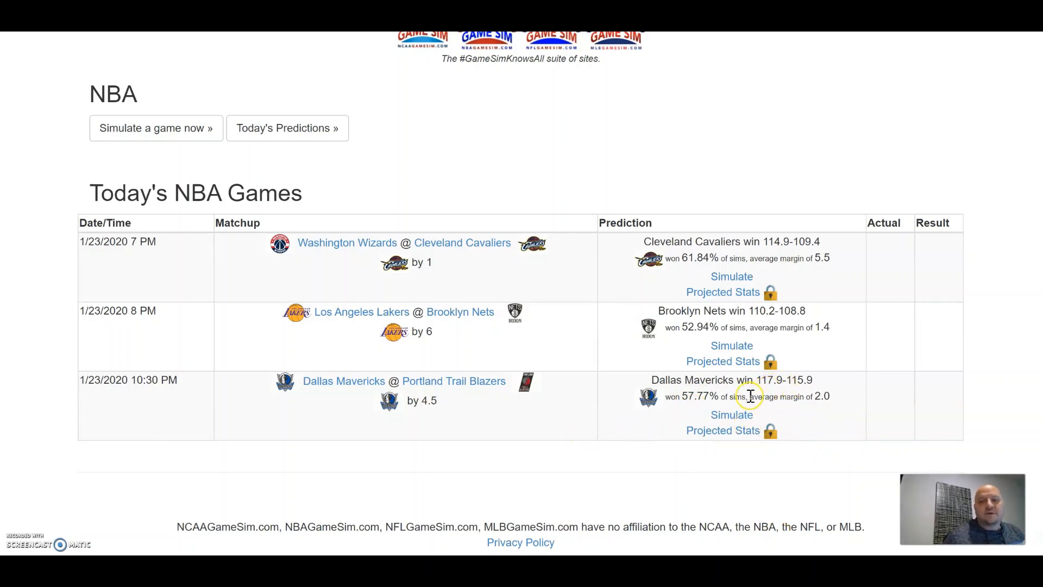
mouse_move(765, 390)
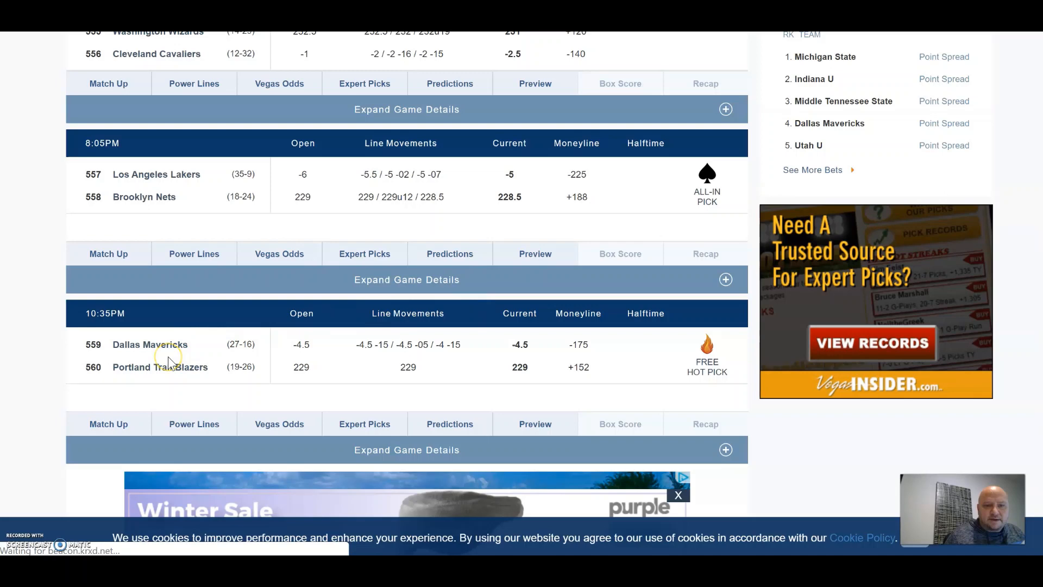
mouse_move(311, 368)
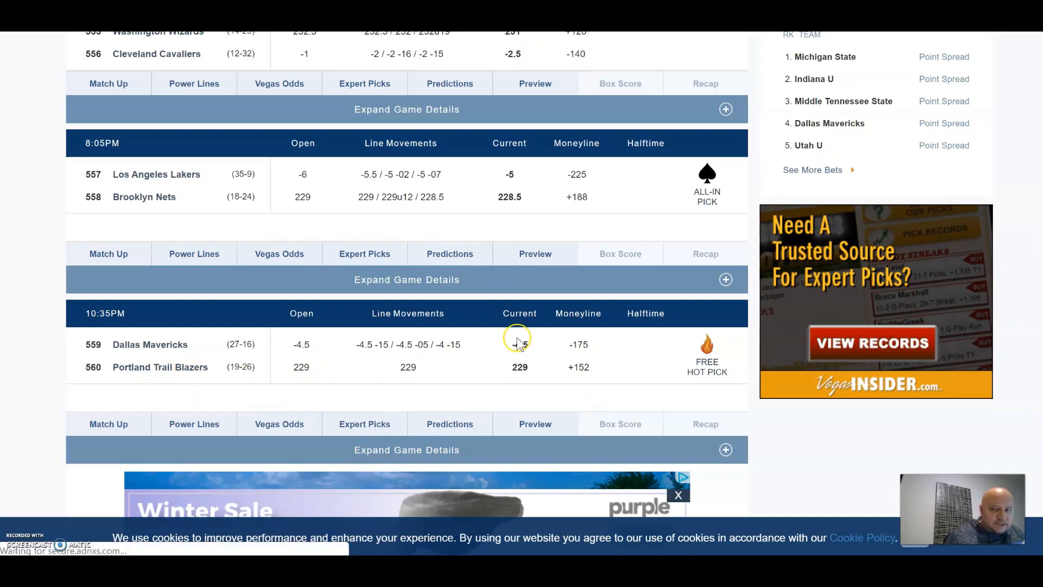
mouse_move(479, 363)
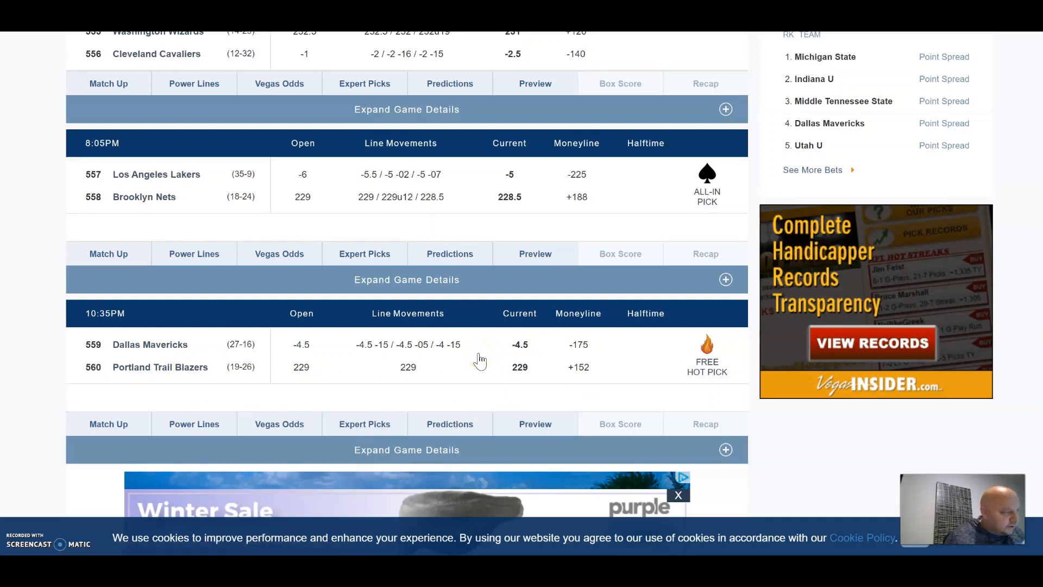